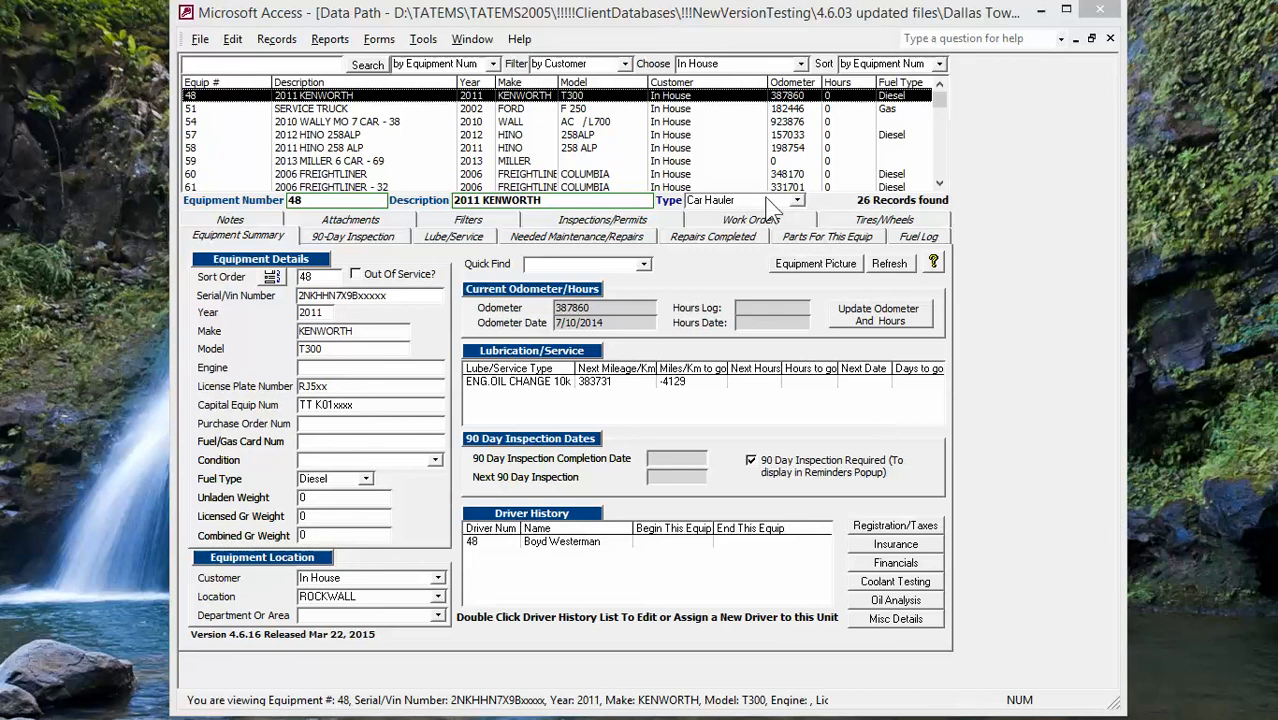
mouse_move(533, 38)
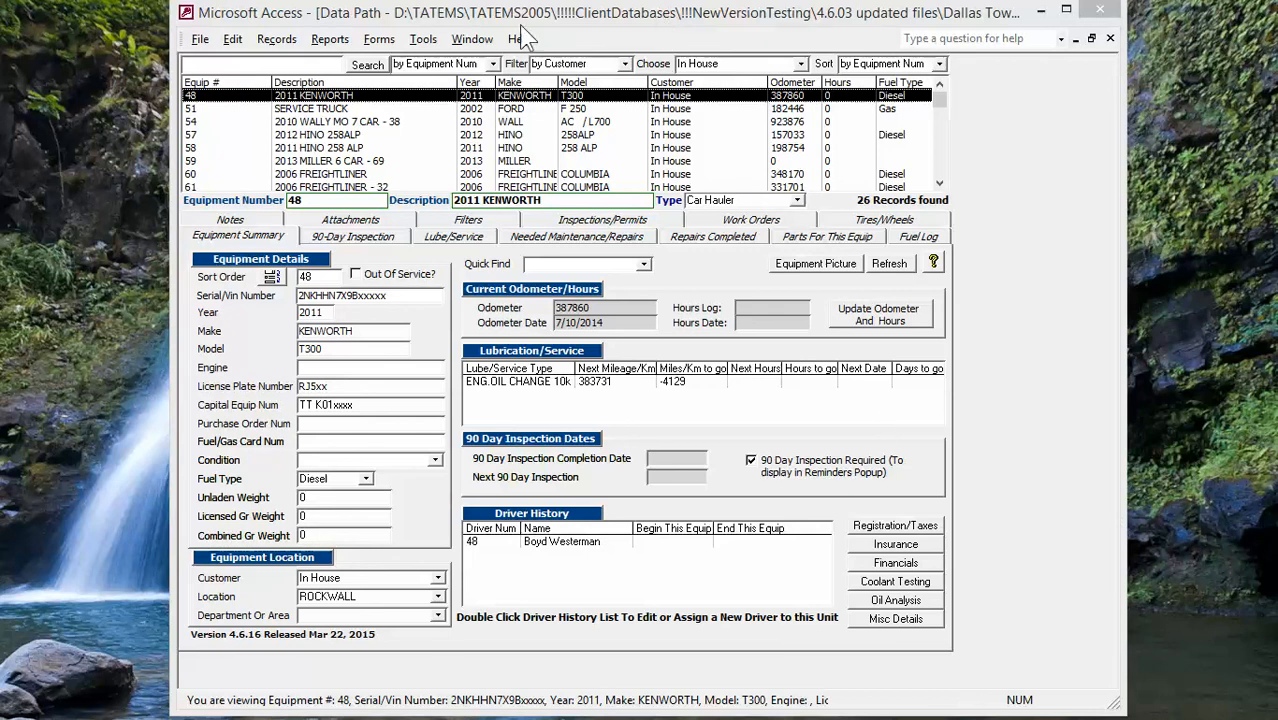
mouse_move(423, 39)
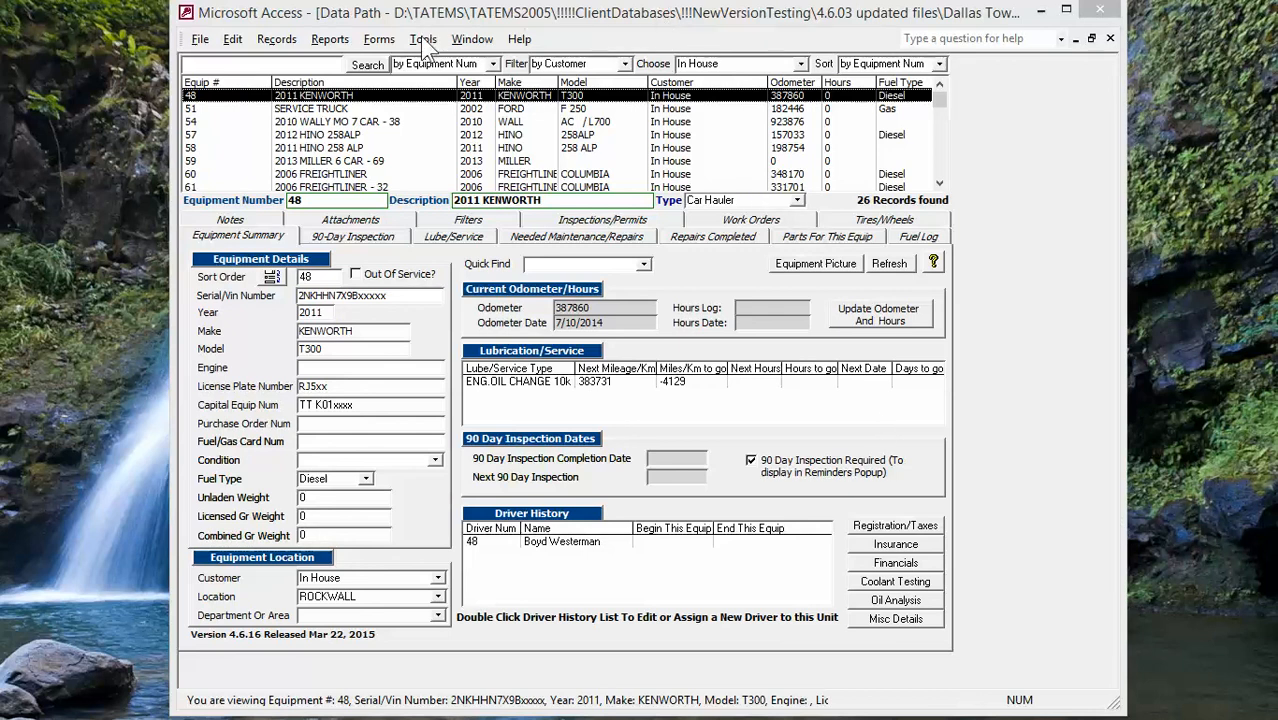
- Expand the Tools menu to show every database maintenance and setup entry
left_click(423, 39)
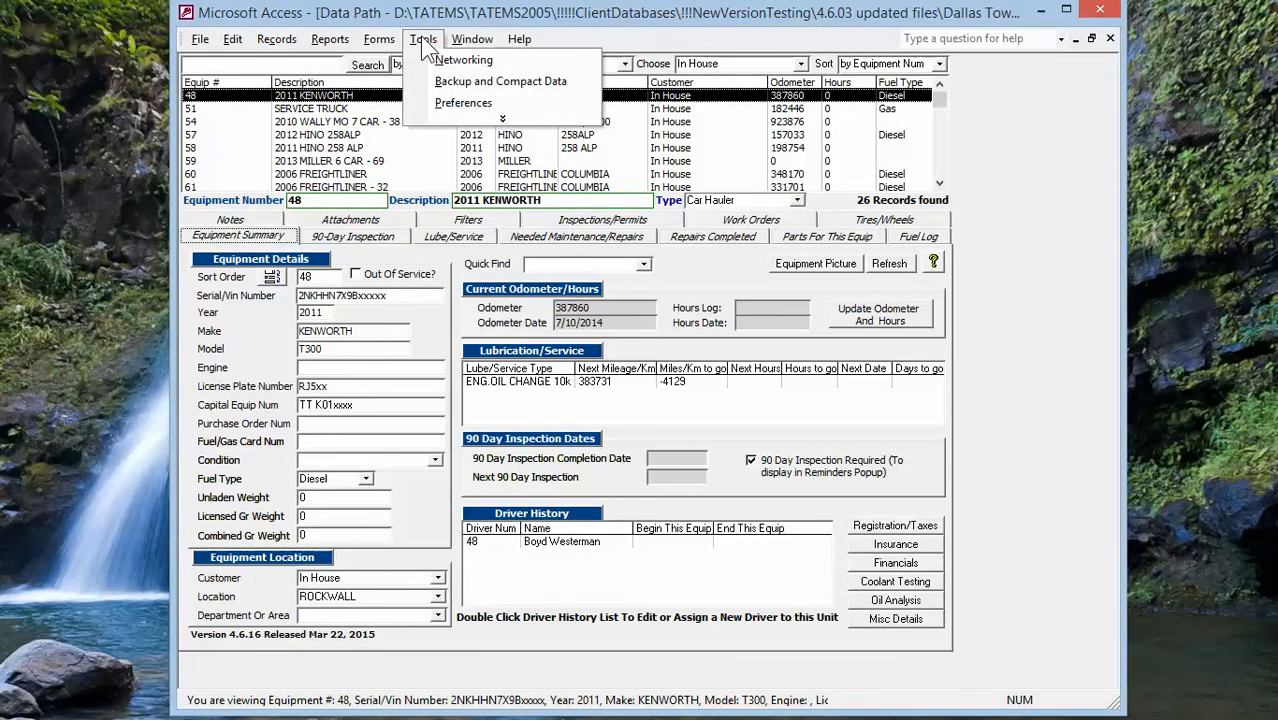
left_click(424, 38)
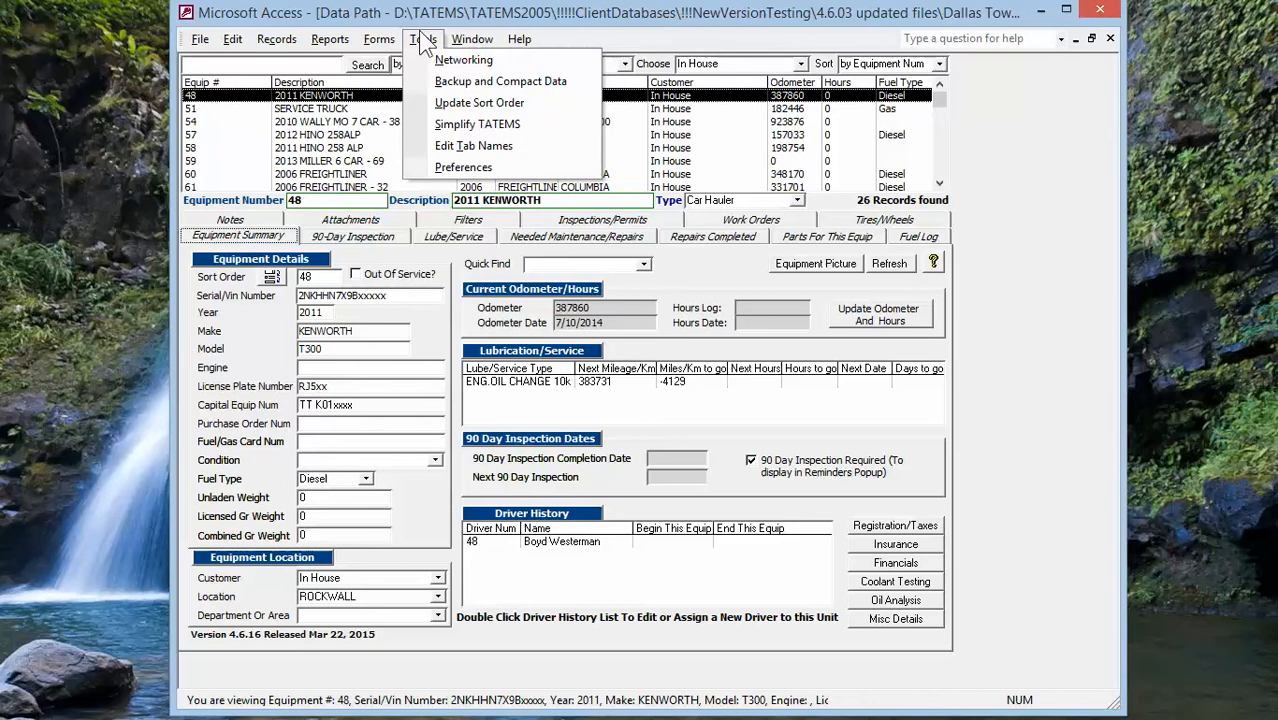
mouse_move(500, 81)
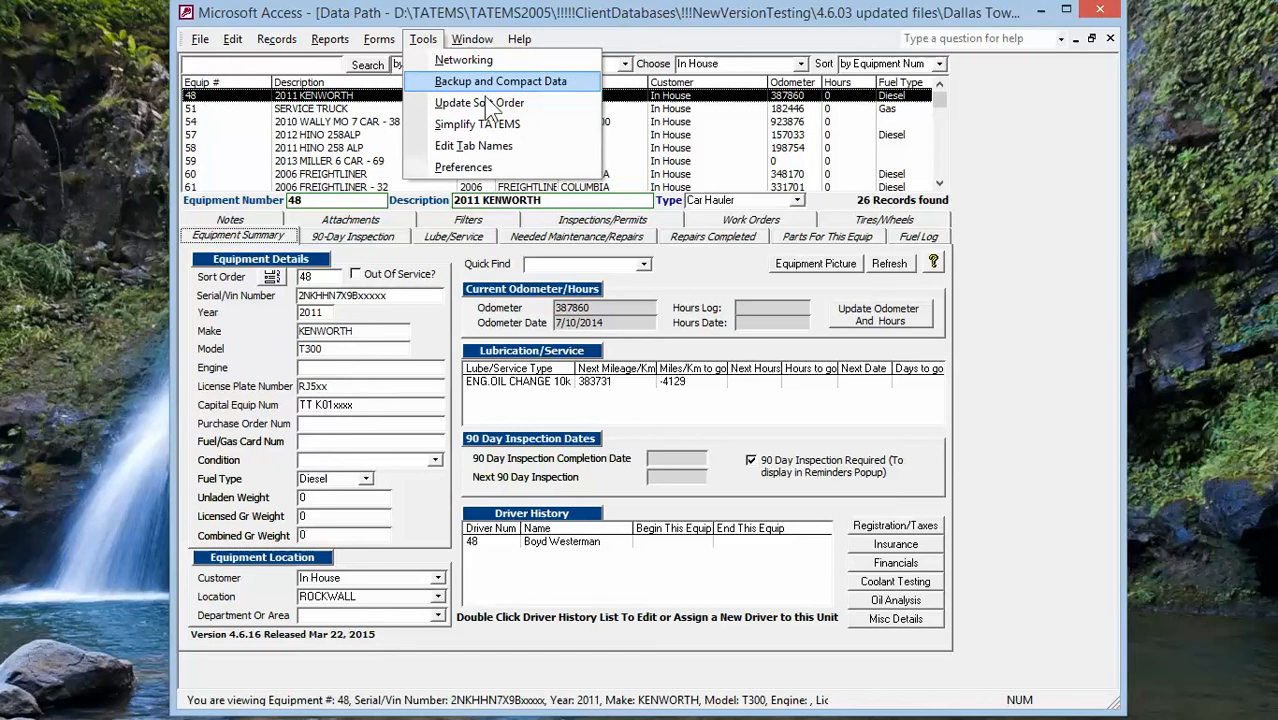
- Bring up the Misc User Preferences dialog from Tools > Preferences
left_click(464, 167)
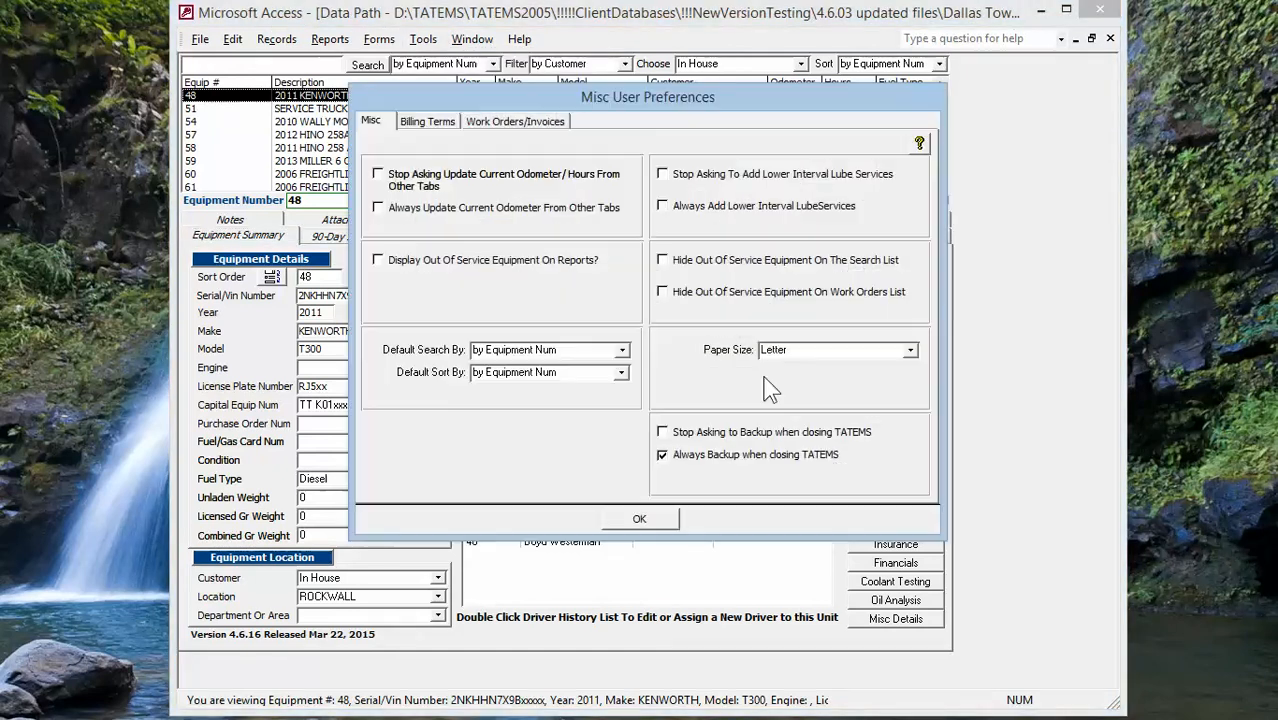
mouse_move(694, 480)
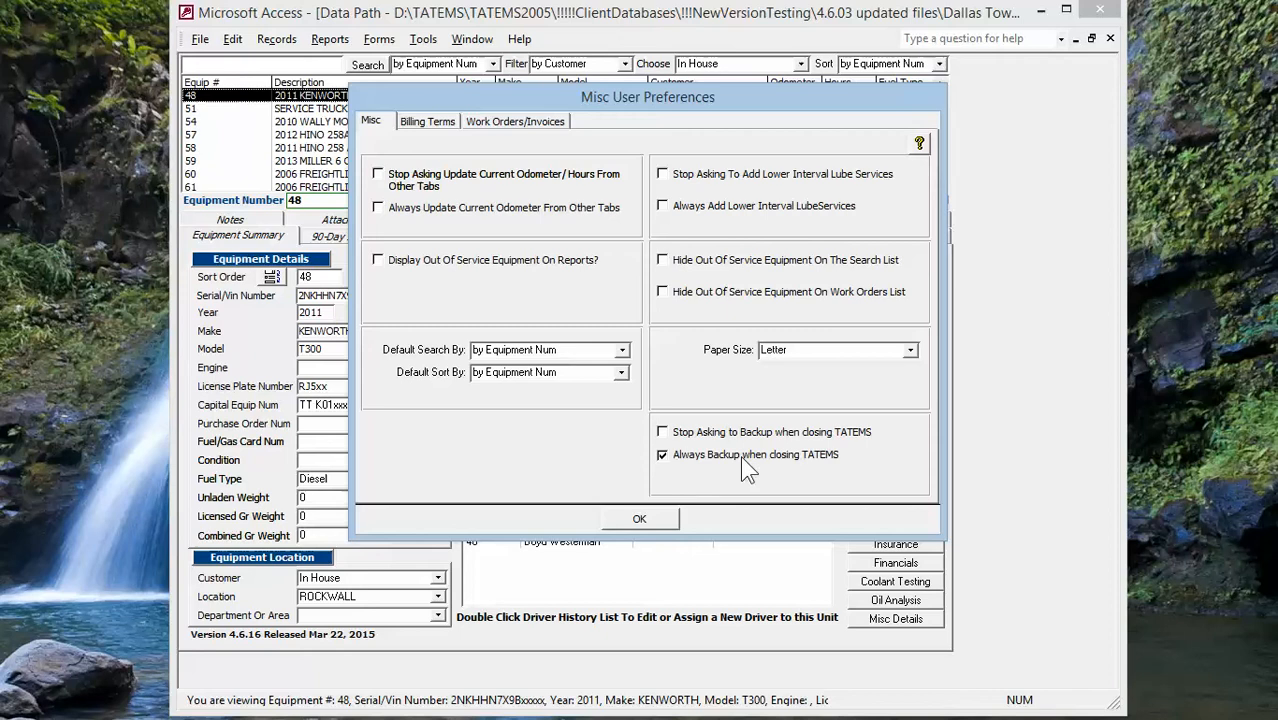
mouse_move(835, 480)
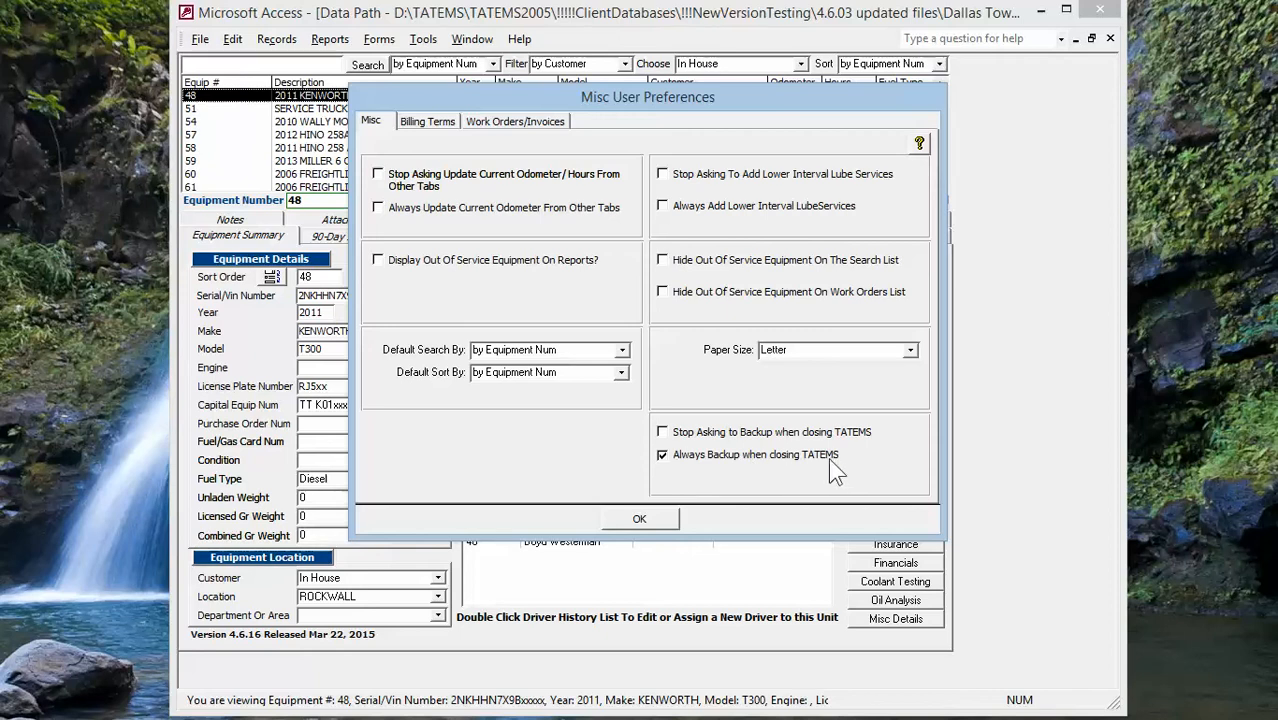
mouse_move(663, 432)
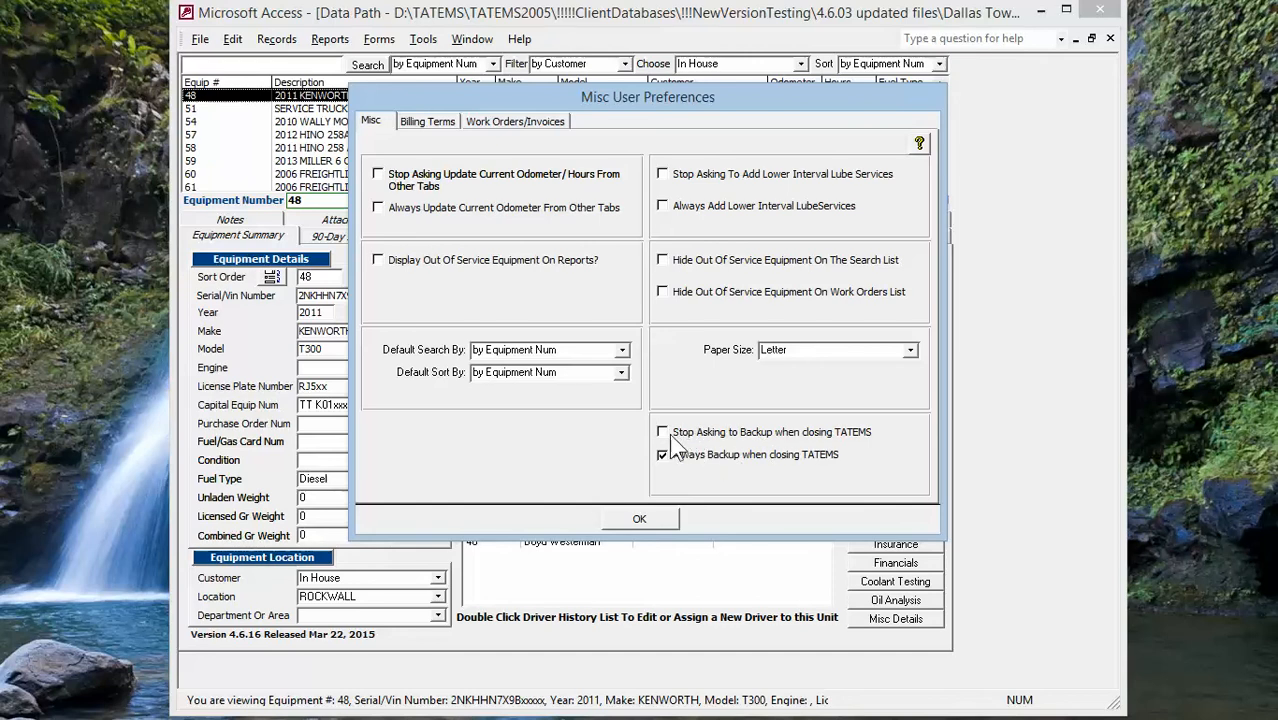
- Try 'Stop Asking to Backup', then leave 'Always Backup when closing TATEMS' checked instead
left_click(663, 454)
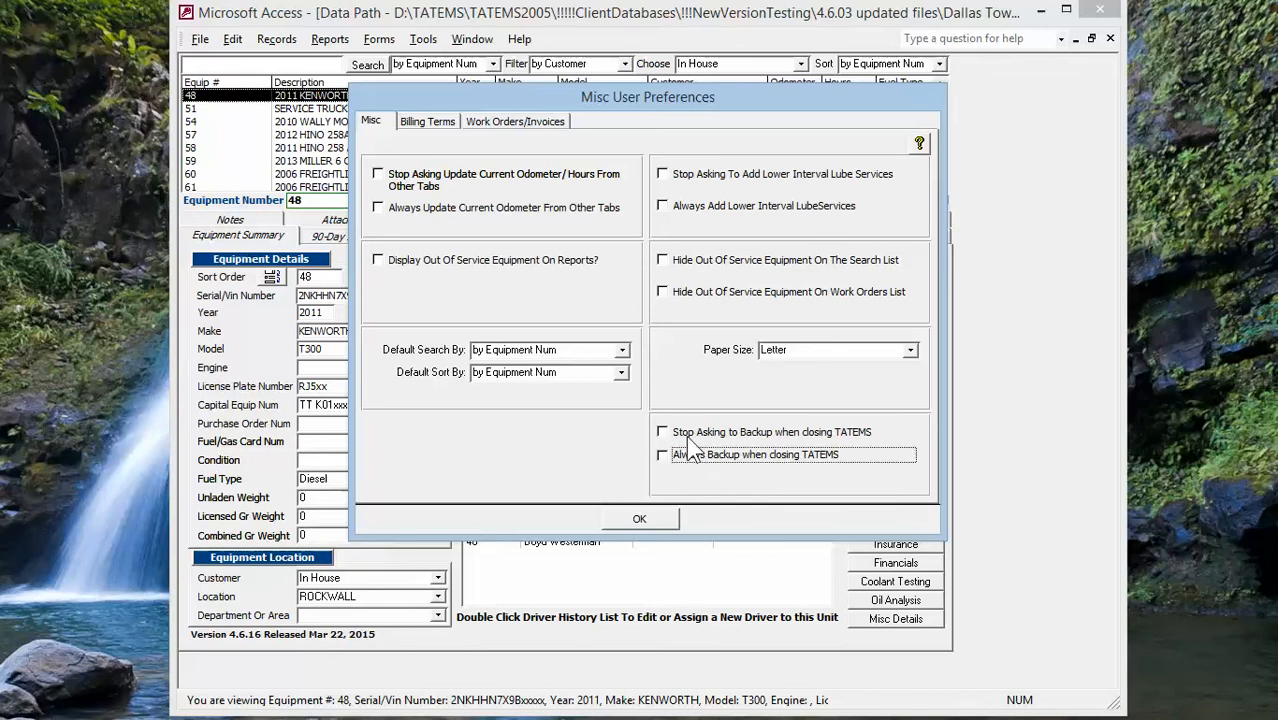
mouse_move(725, 458)
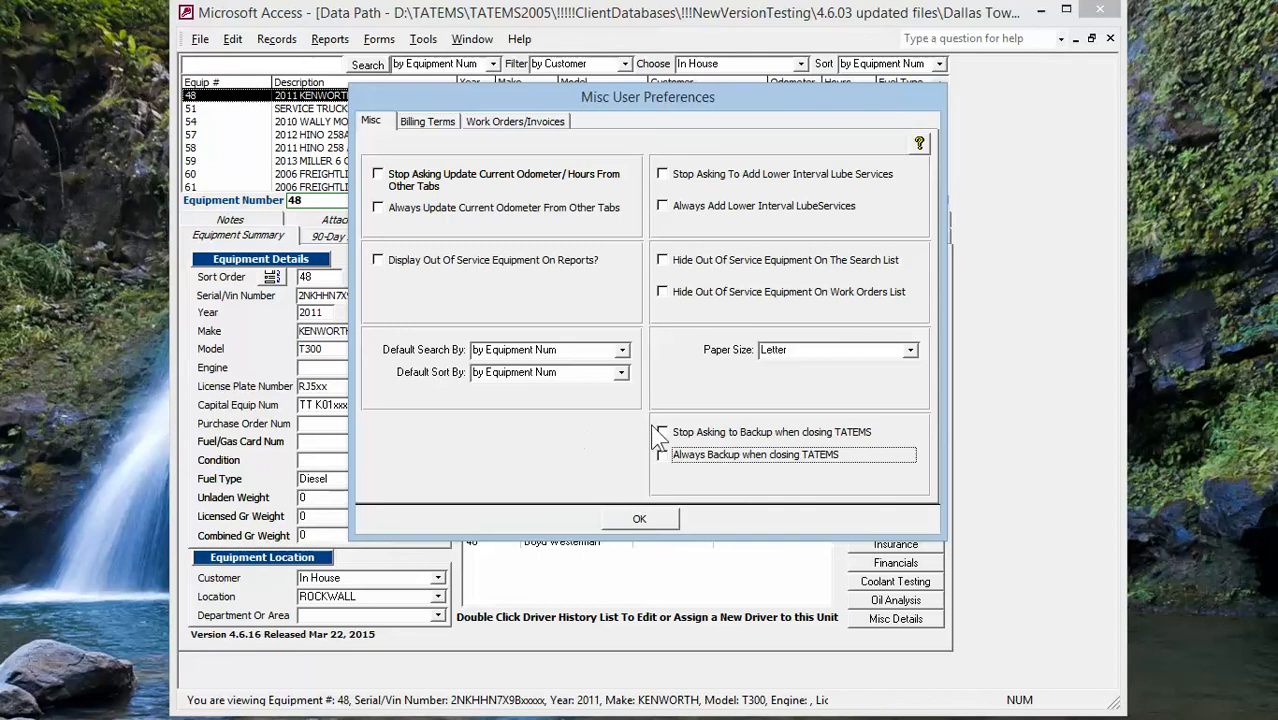
left_click(662, 432)
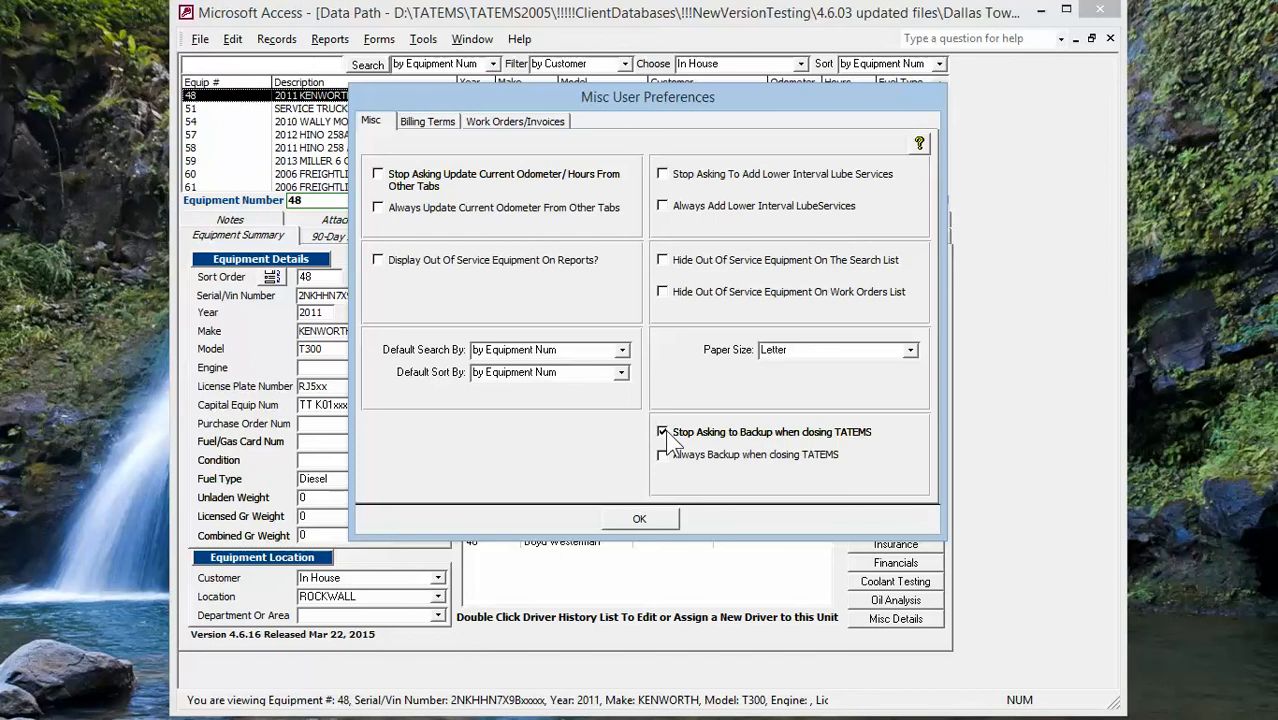
left_click(662, 454)
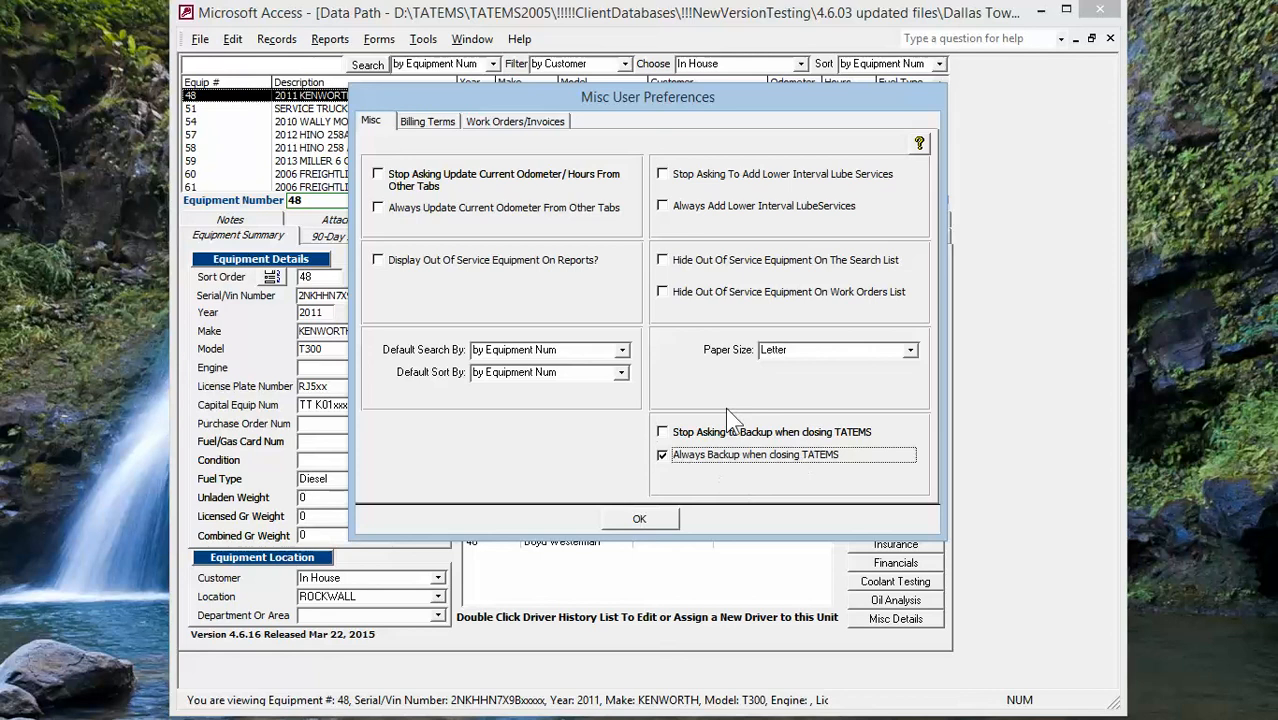
mouse_move(637, 425)
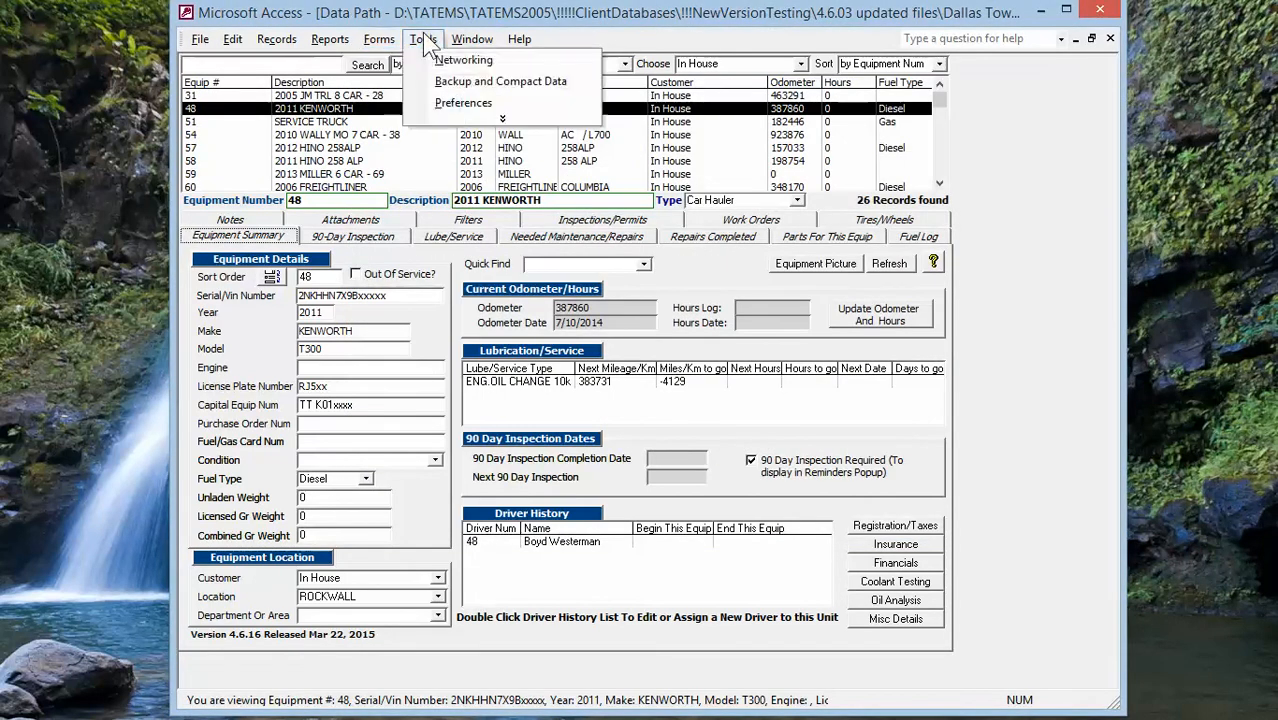
- Bring up the Backup Data Only window via Tools > Backup and Compact Data
left_click(505, 81)
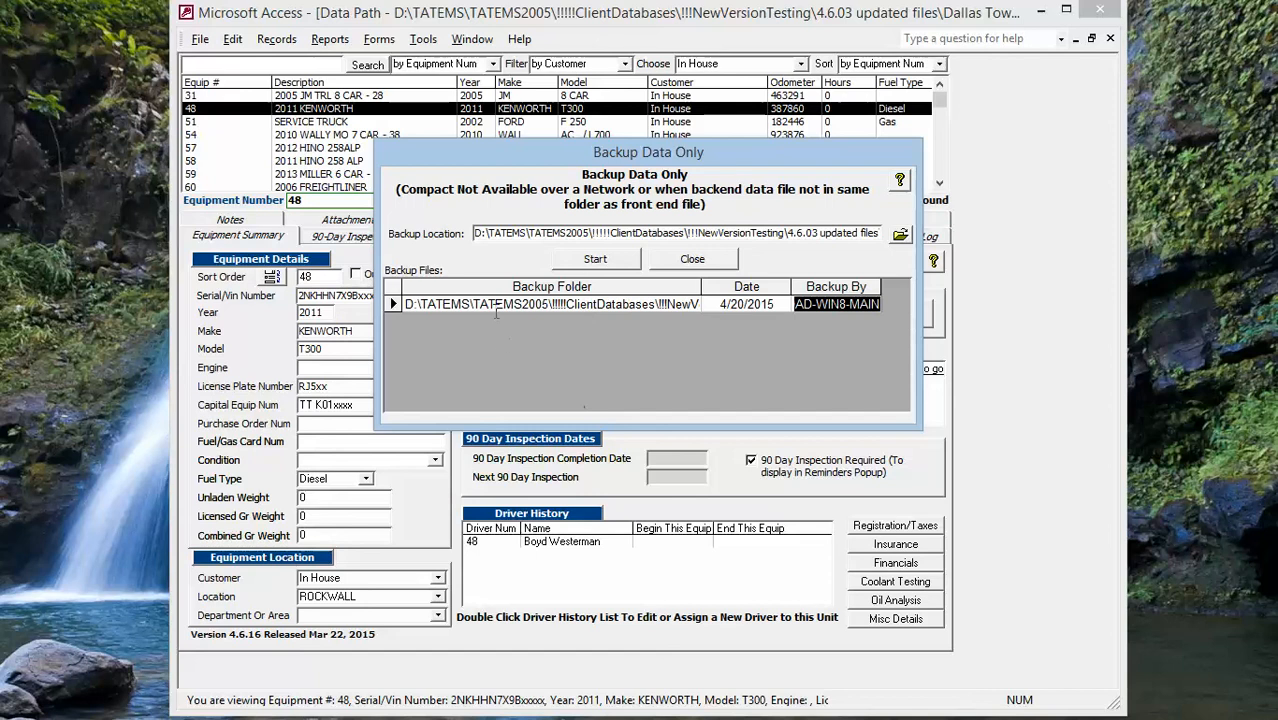
mouse_move(508, 168)
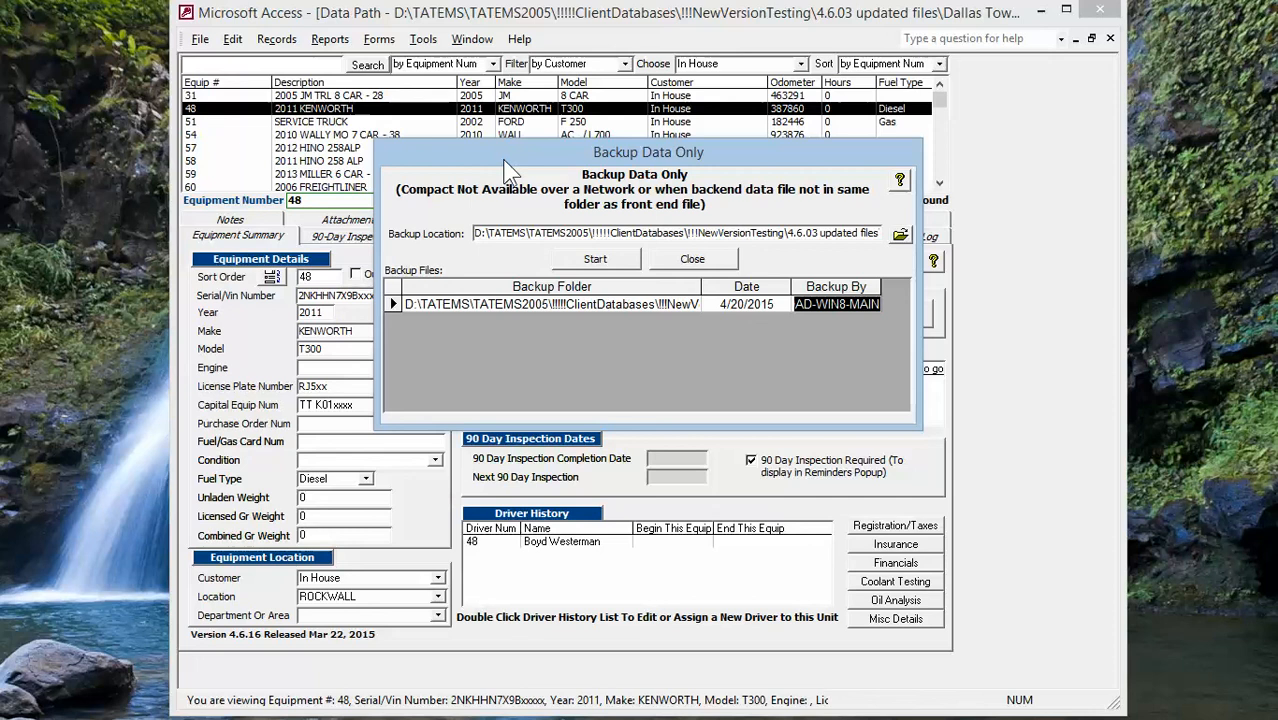
mouse_move(557, 160)
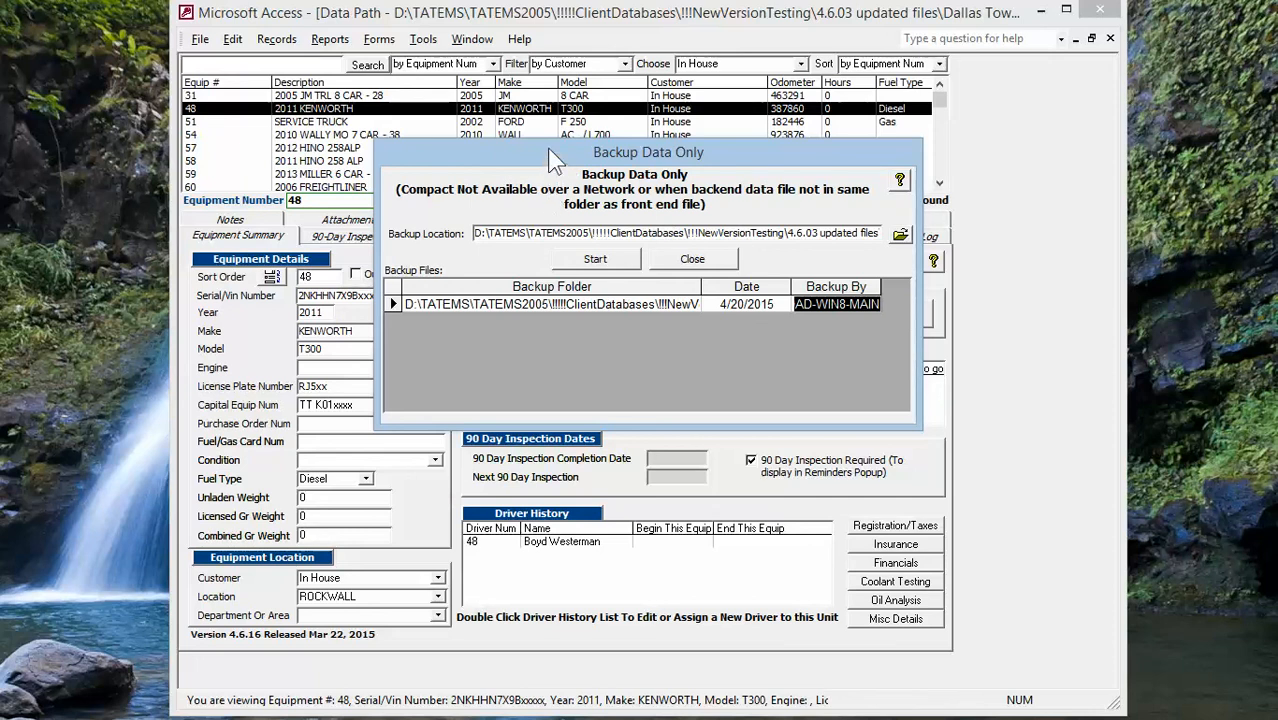
mouse_move(555, 168)
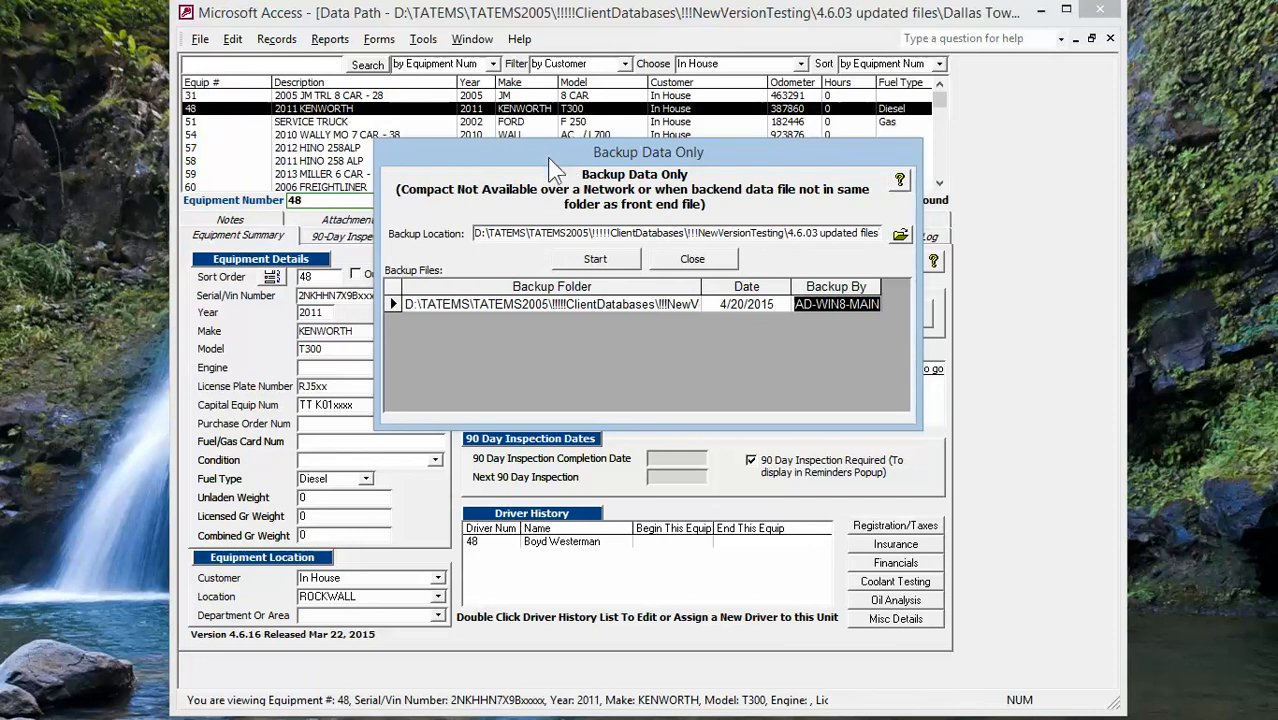
mouse_move(553, 166)
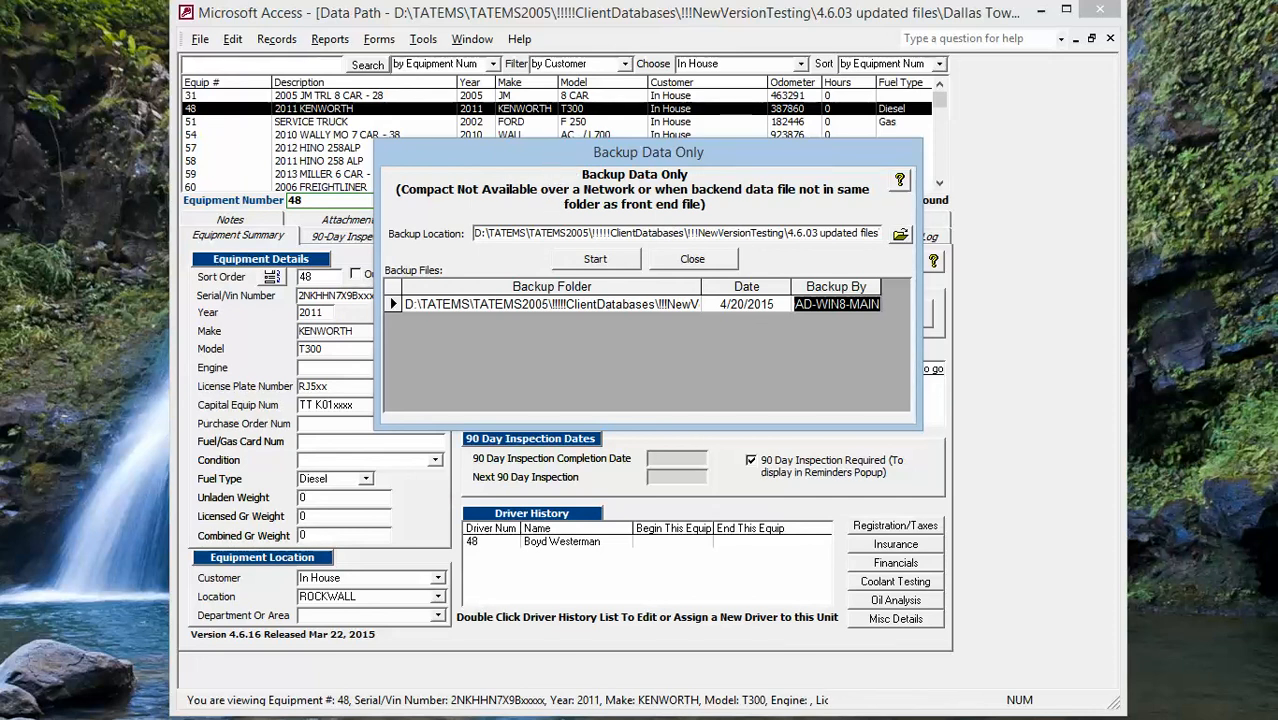